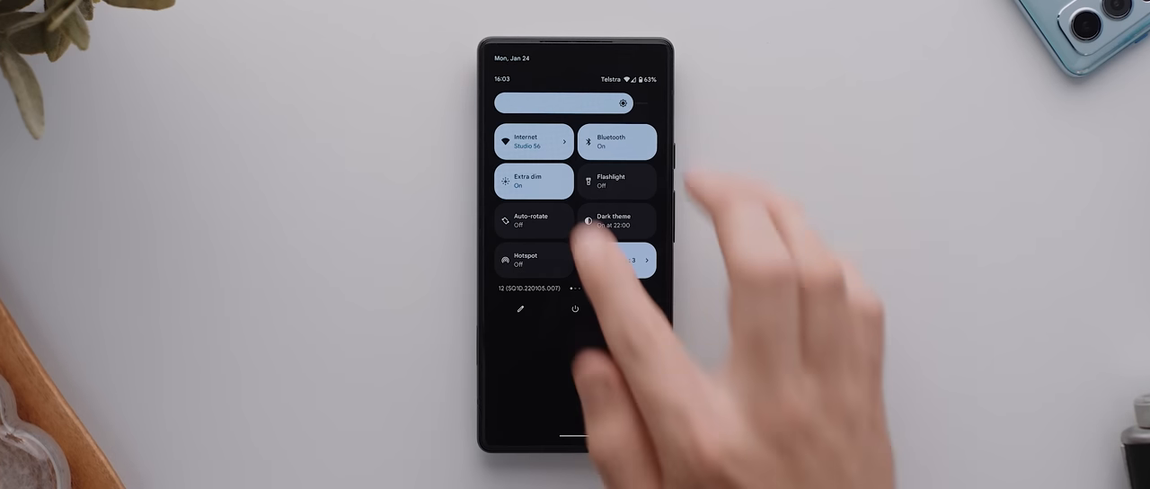
Open the Internet panel showing Telstra 4G mobile data and Studio 56 Wi-Fi
{"action": "left_click", "coordinate": [531, 141]}
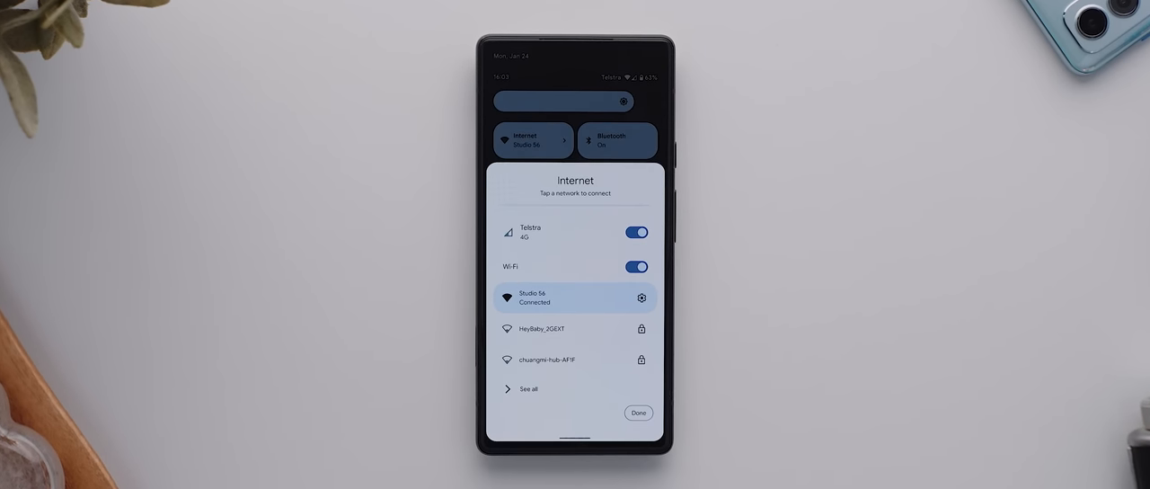
{"action": "left_click", "coordinate": [637, 266]}
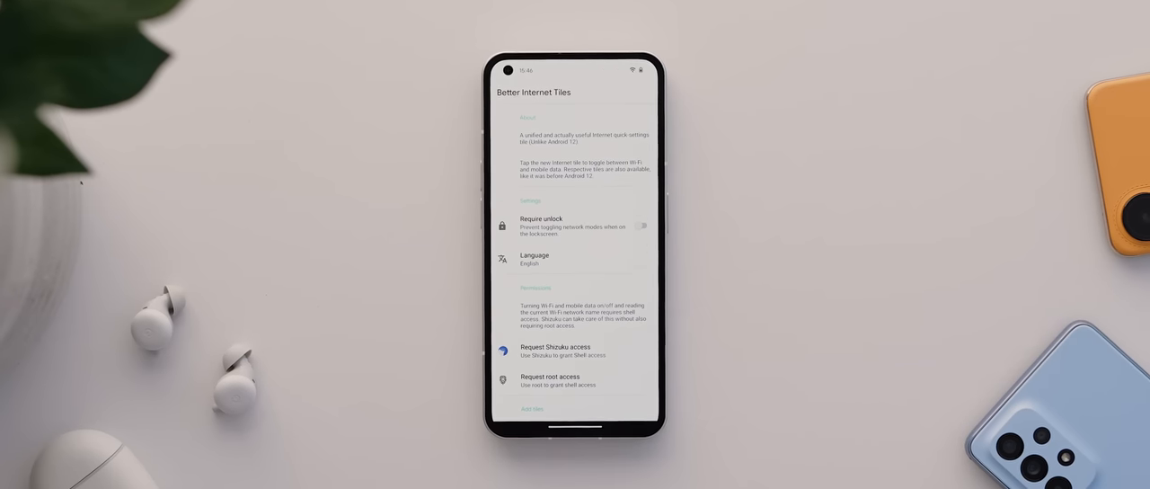
Scroll Better Internet Tiles down to the Wi-Fi, mobile data, Internet and NFC tile options
{"action": "scroll", "scroll_direction": "down", "scroll_amount": 3}
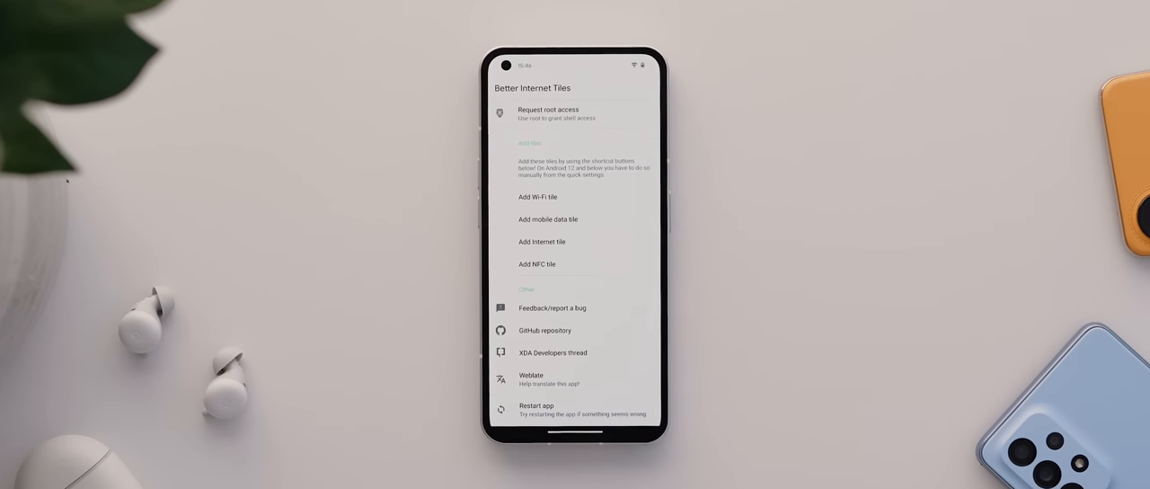